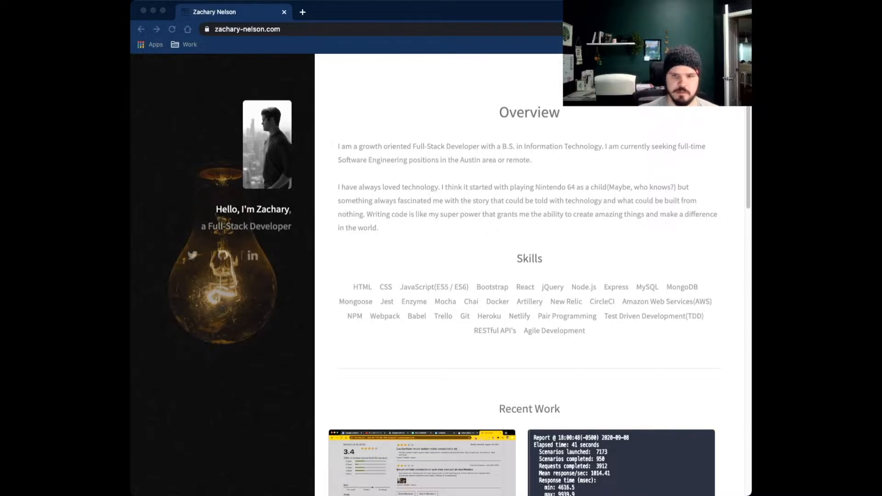
# - Read through the Overview text, highlighting the opening words of its second paragraph
pyautogui.scroll(-3)
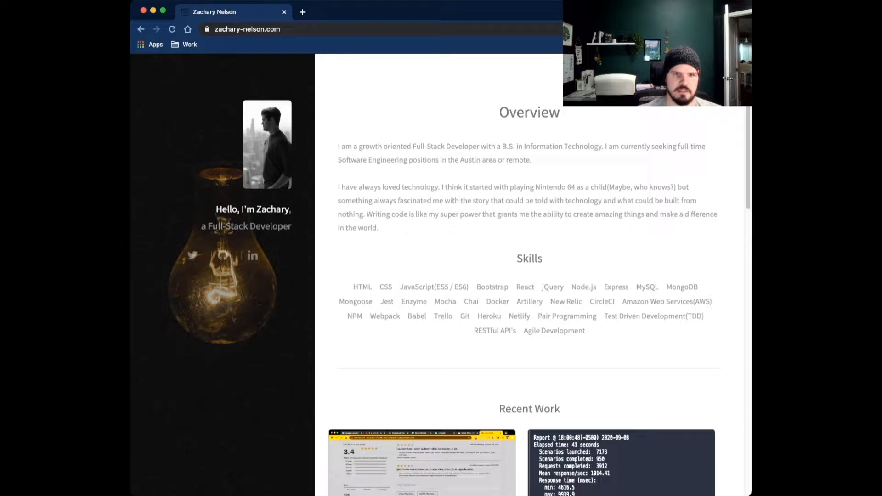
pyautogui.click(247, 28)
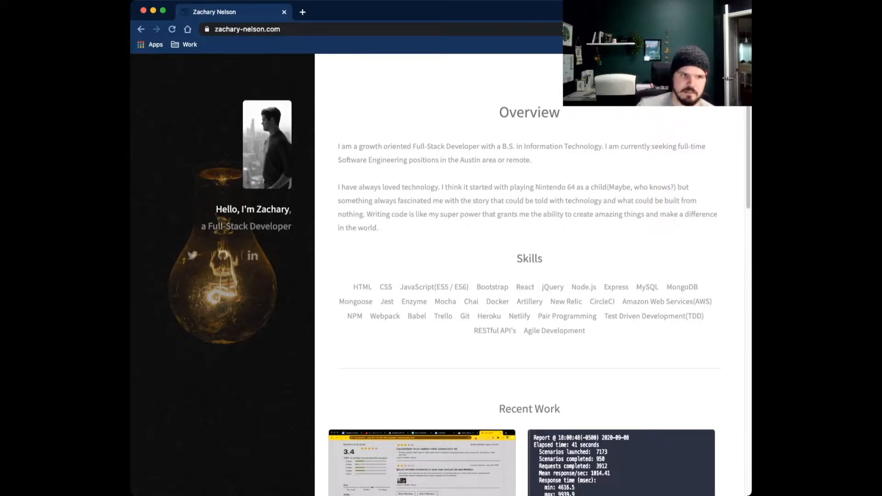
pyautogui.doubleClick(236, 209)
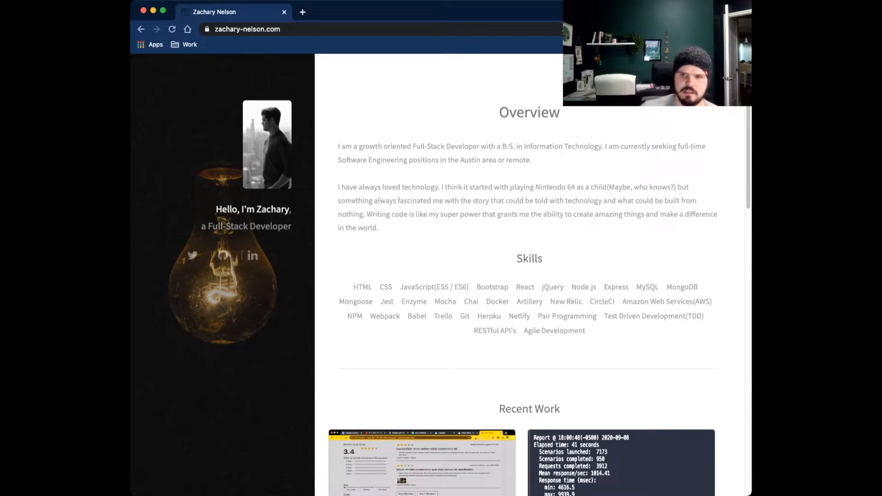
pyautogui.moveTo(496, 146); pyautogui.dragTo(597, 146)
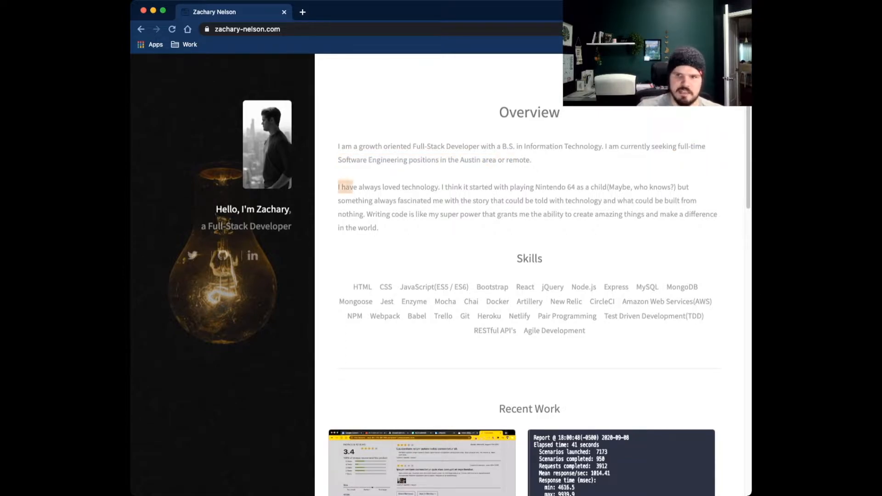
pyautogui.moveTo(338, 187); pyautogui.dragTo(378, 228)
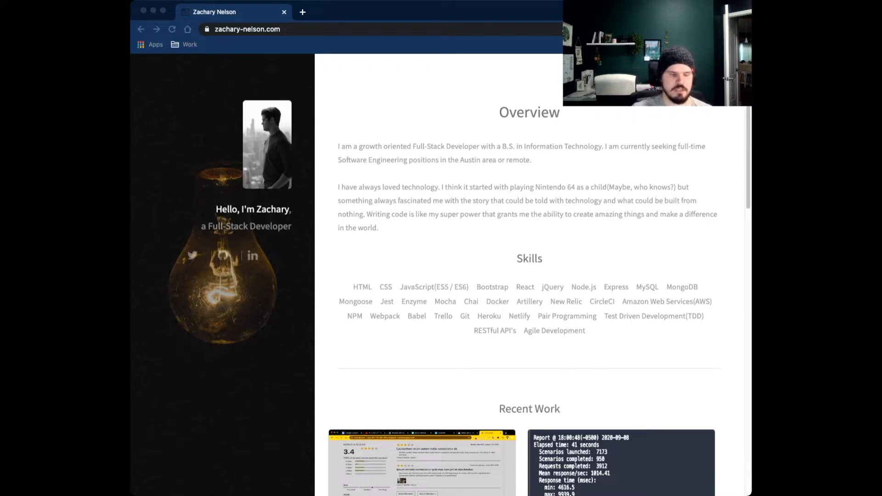
# - Scroll past the Skills list down to the Recent Work project cards and their descriptions
pyautogui.scroll(-3)
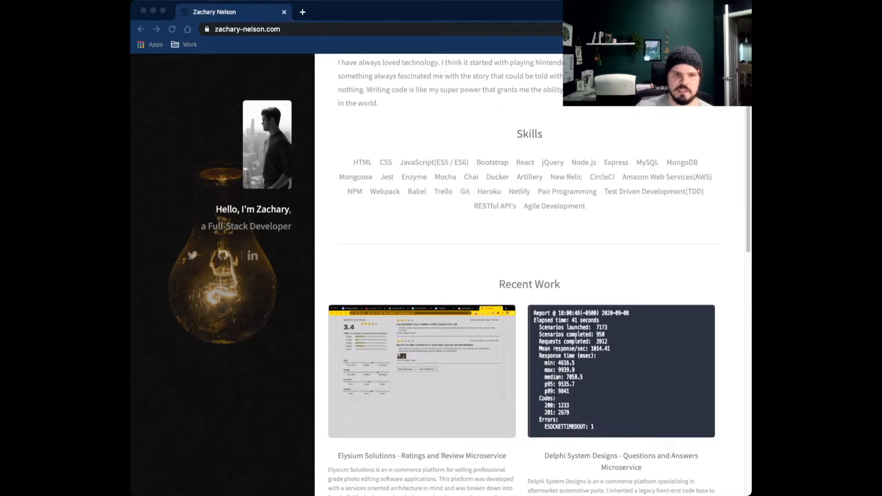
pyautogui.scroll(-3)
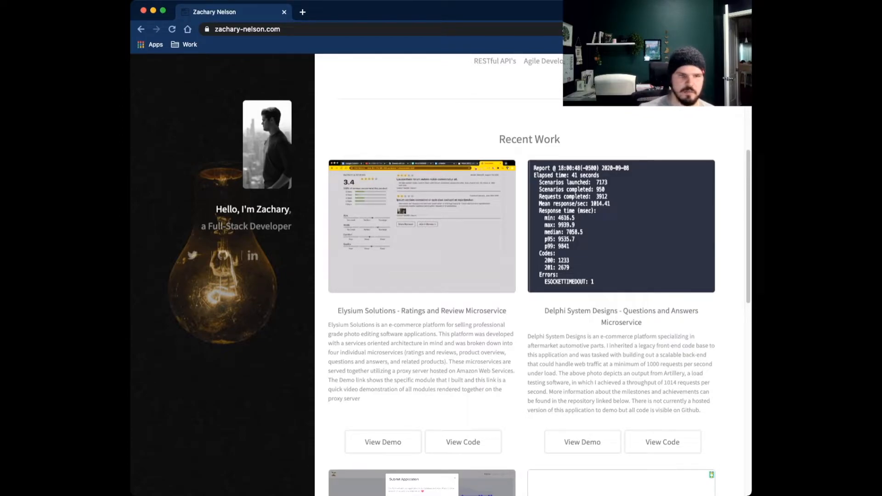
pyautogui.scroll(-3)
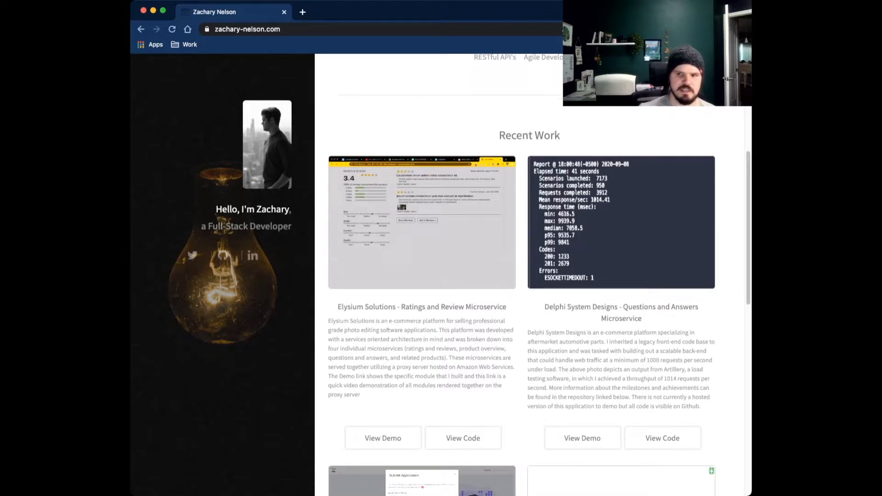
pyautogui.scroll(-3)
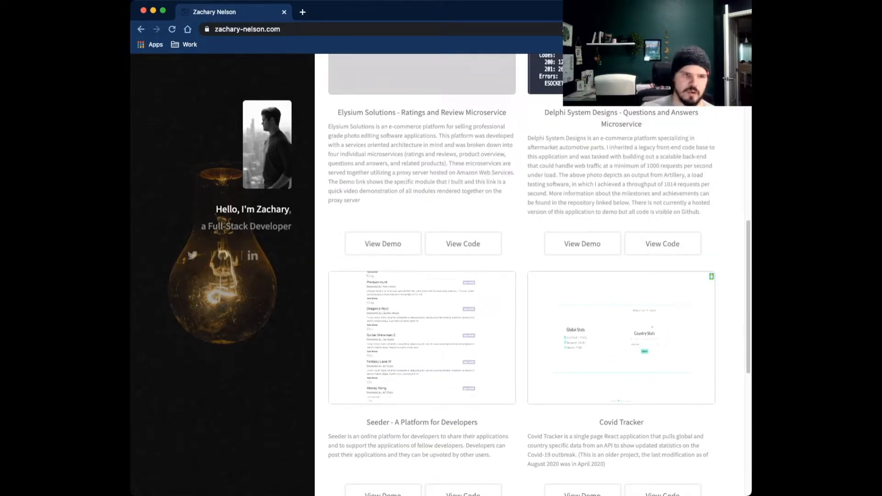
pyautogui.scroll(3)
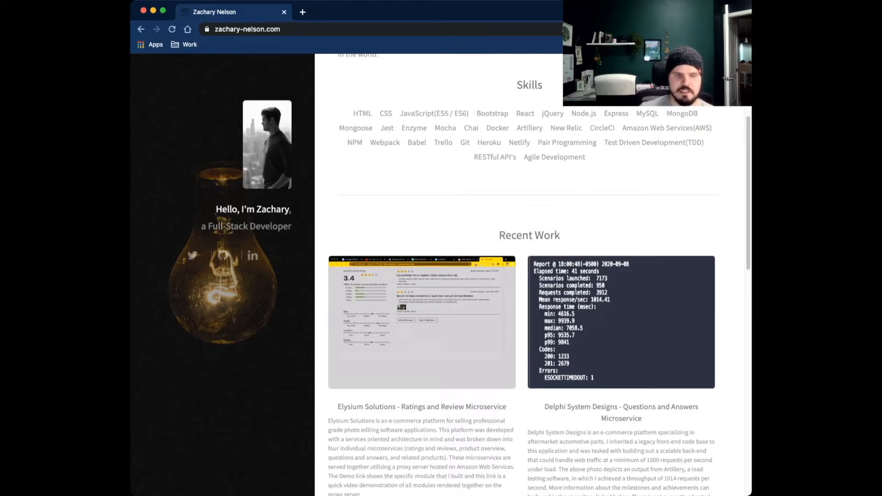
pyautogui.scroll(-3)
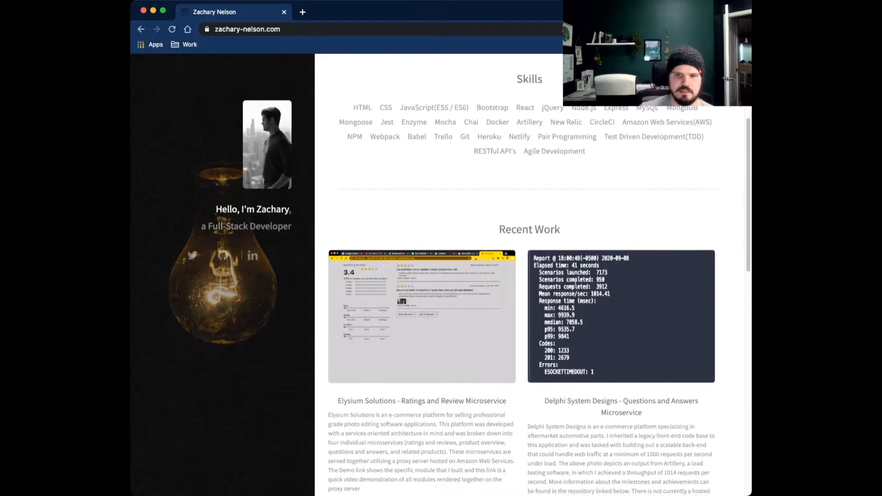
pyautogui.scroll(-3)
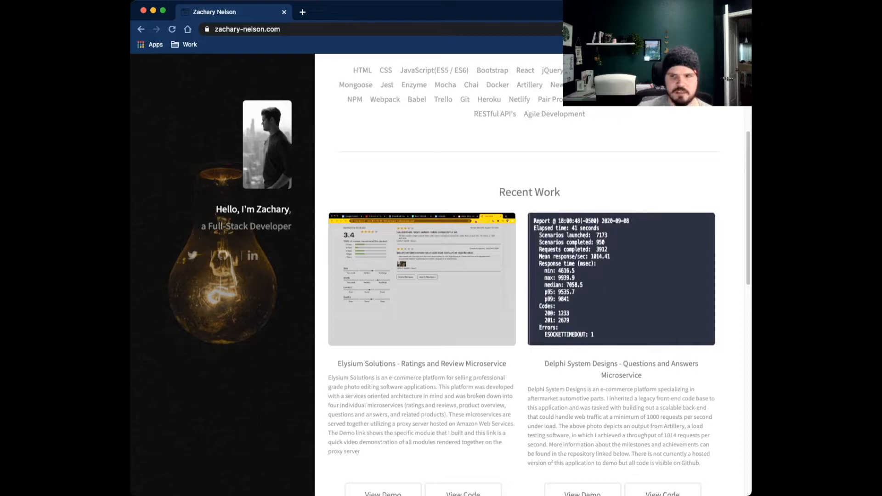
pyautogui.scroll(-3)
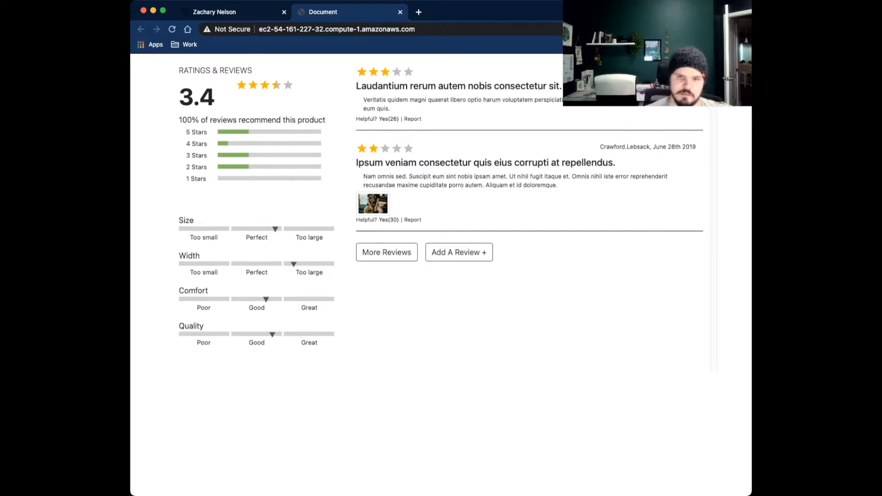
# - Load more reviews in the Elysium demo and briefly preview the Add A Review form
pyautogui.click(387, 252)
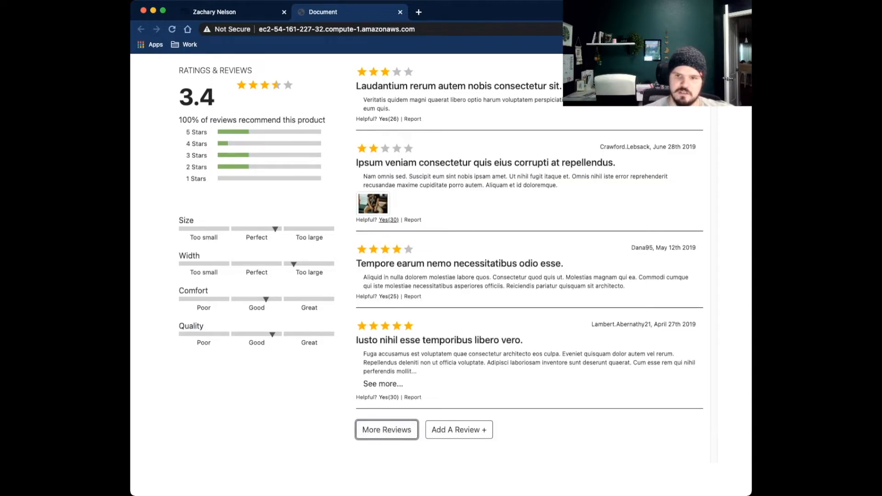
pyautogui.scroll(-3)
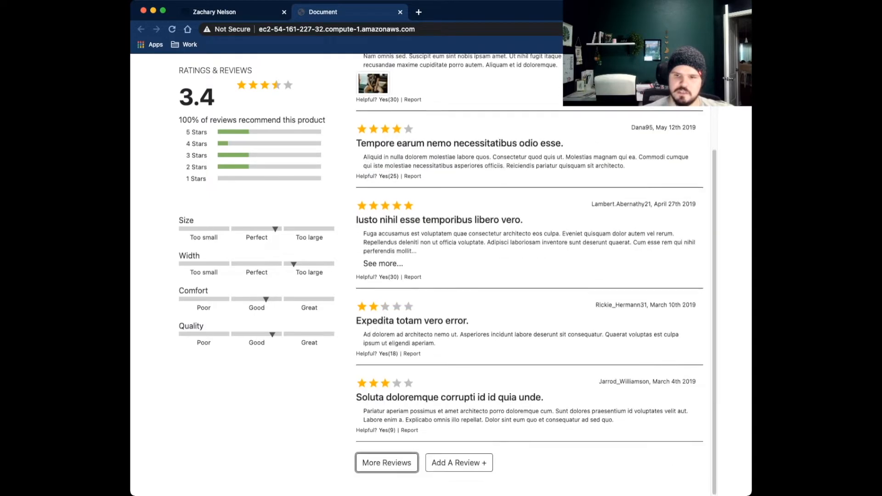
pyautogui.click(459, 463)
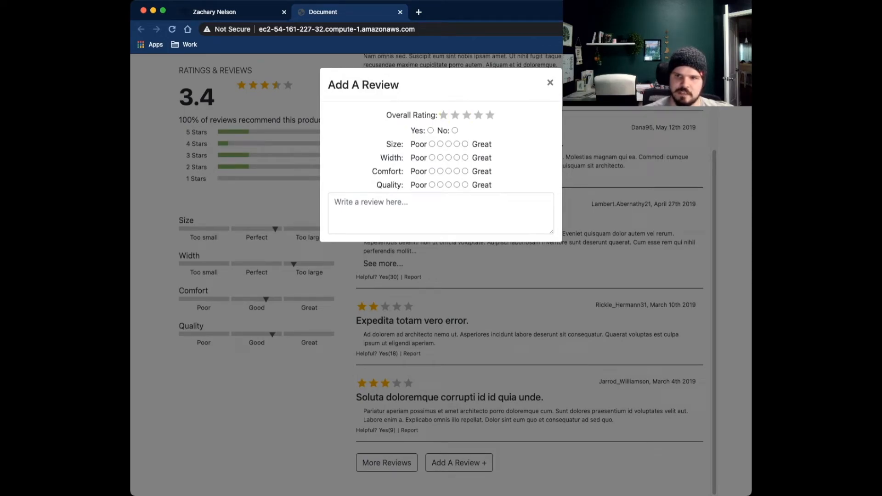
pyautogui.click(550, 83)
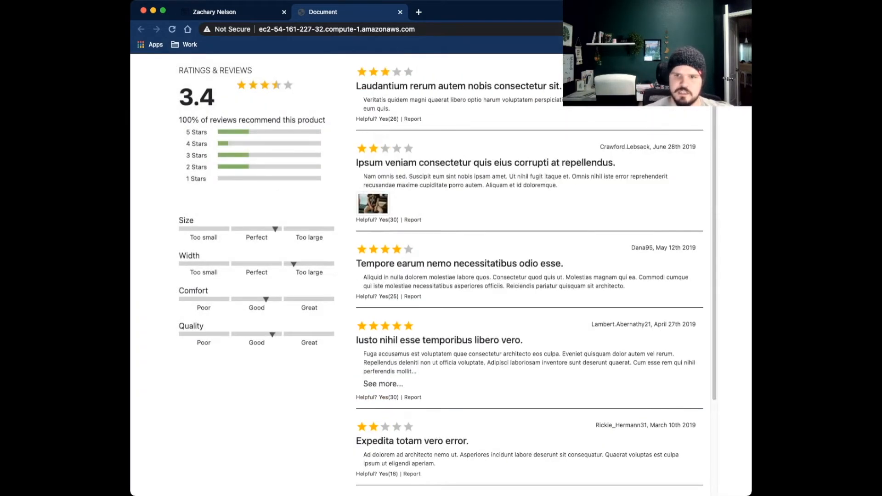
# - Mark the top two reviews as helpful, raising their counts to 27 and 31
pyautogui.click(383, 220)
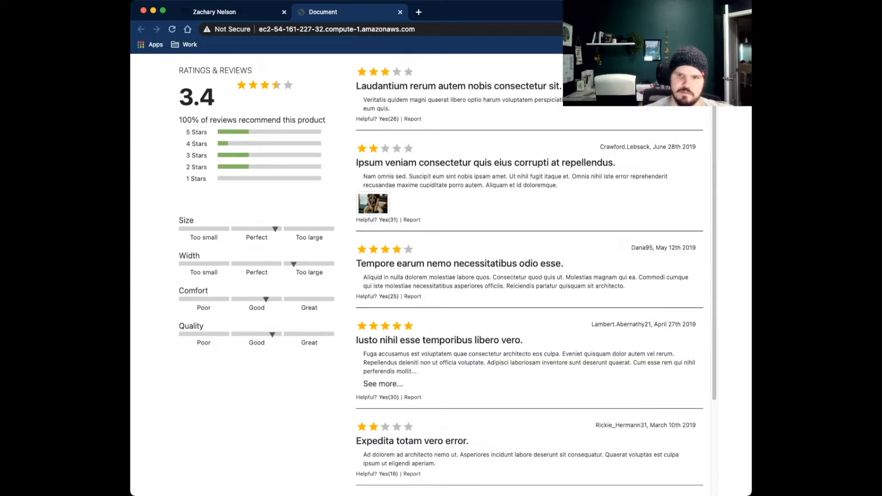
pyautogui.click(388, 119)
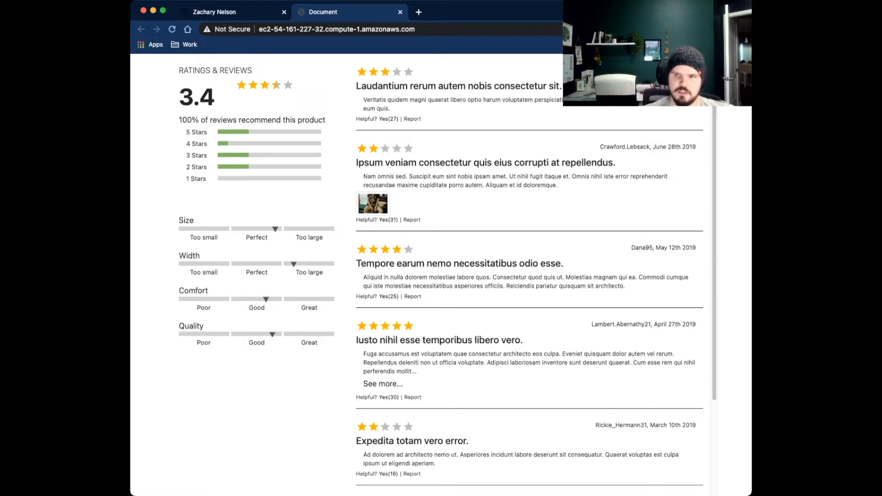
pyautogui.scroll(-3)
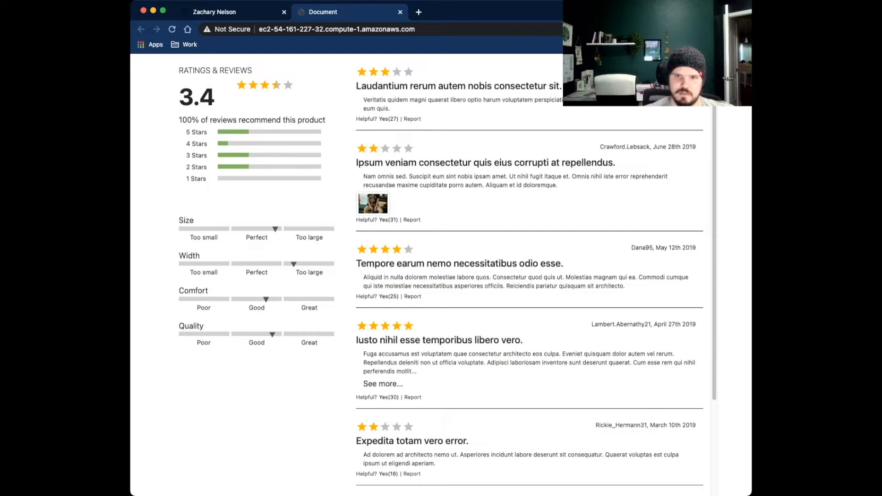
pyautogui.scroll(-3)
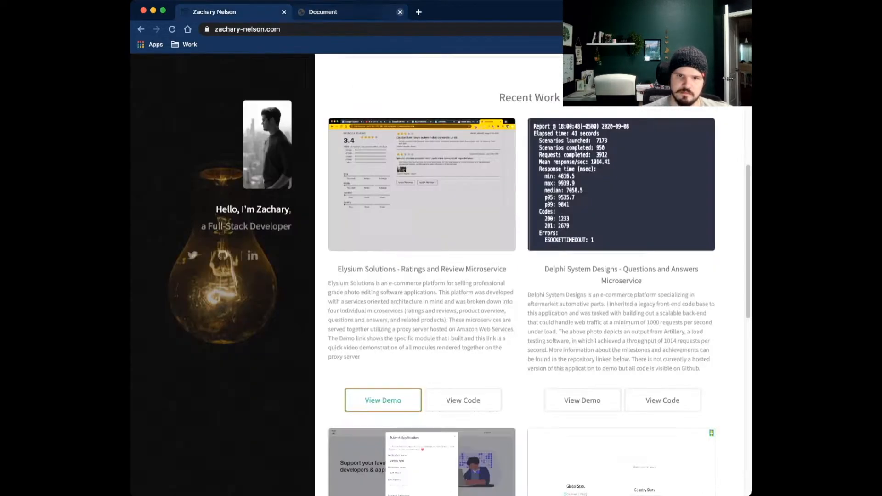
# - Return to the portfolio tab and settle the page on the Recent Work heading with Elysium and Delphi cards
pyautogui.click(400, 12)
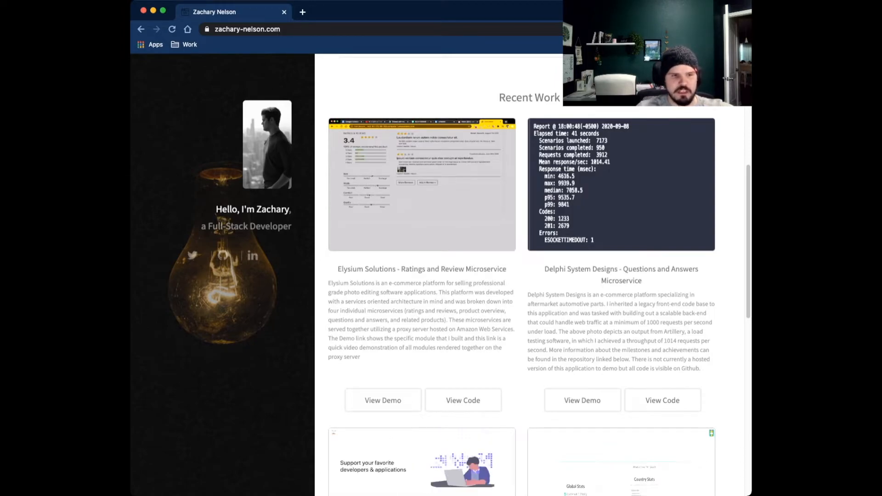
pyautogui.scroll(-3)
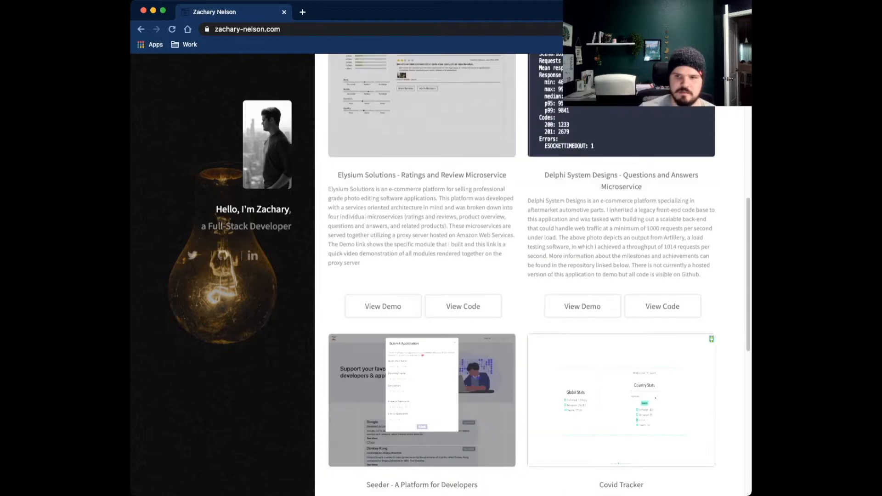
pyautogui.scroll(-3)
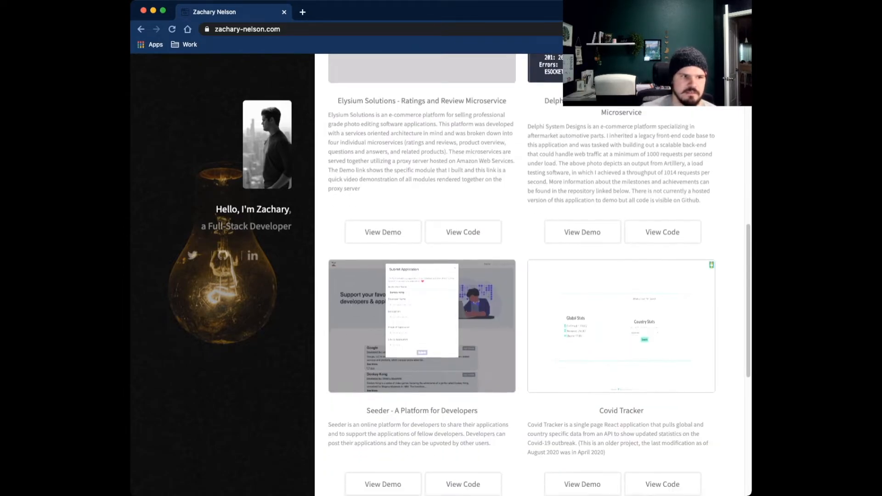
pyautogui.scroll(3)
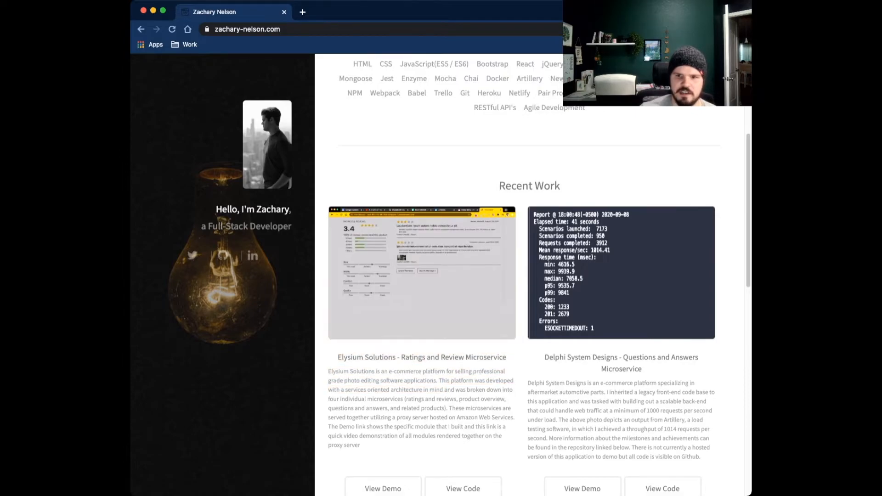
# - Launch the Seeder project's live demo from its View Demo button in a new tab
pyautogui.scroll(-3)
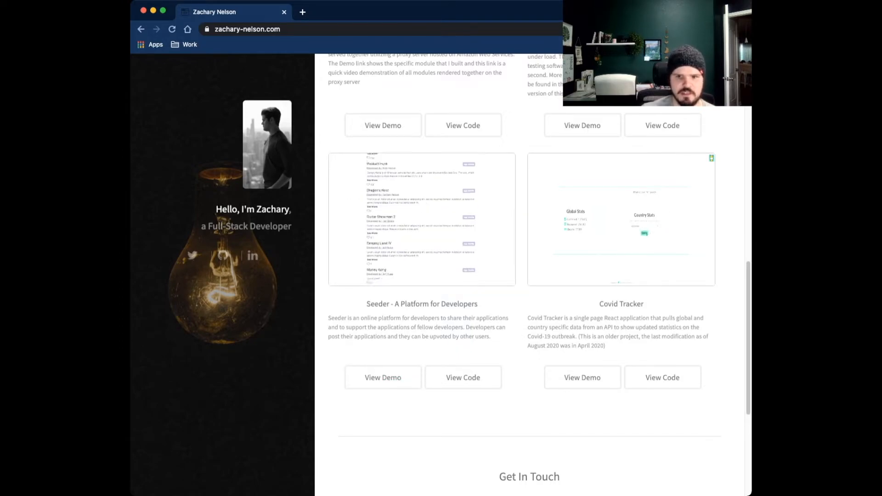
pyautogui.click(382, 378)
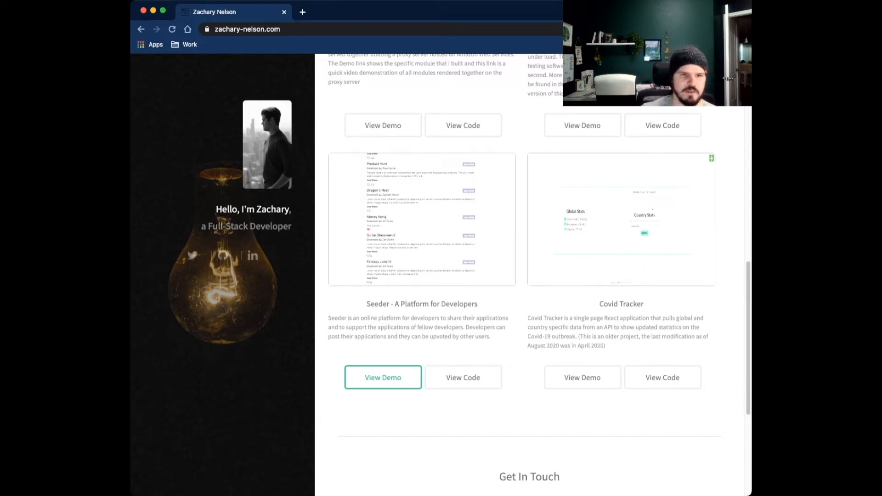
pyautogui.click(382, 377)
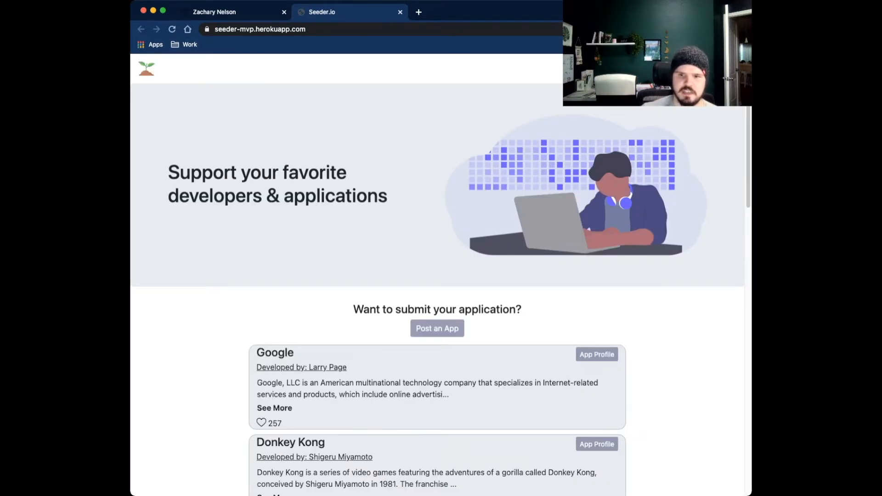
pyautogui.scroll(-3)
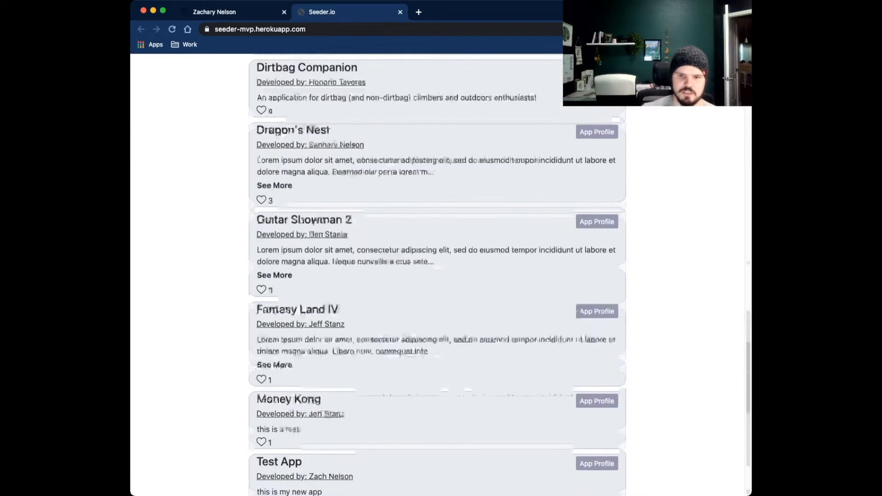
pyautogui.scroll(-3)
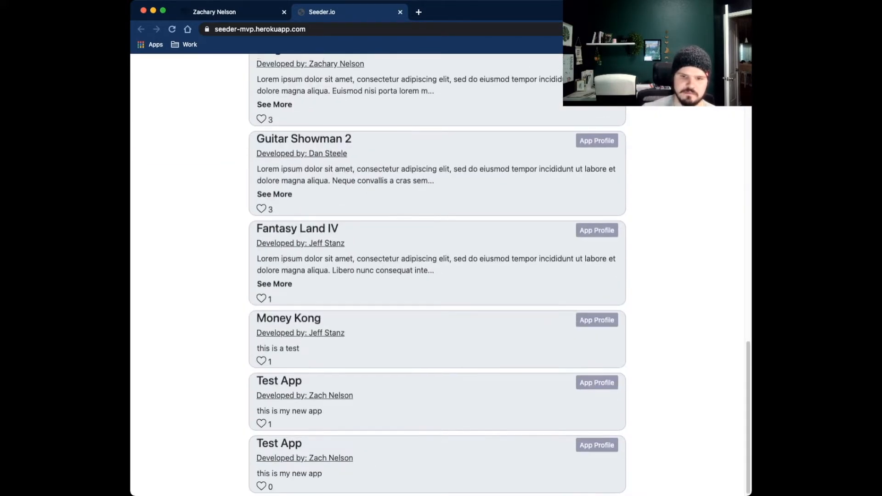
pyautogui.scroll(3)
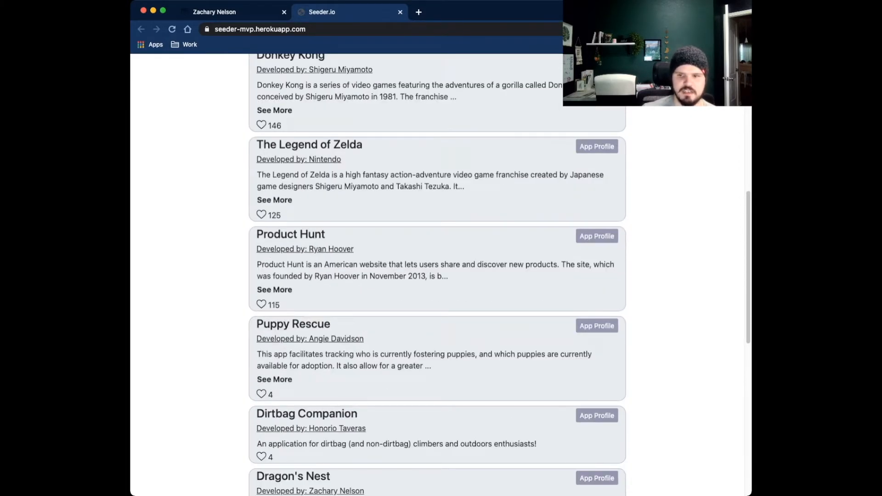
pyautogui.doubleClick(293, 324)
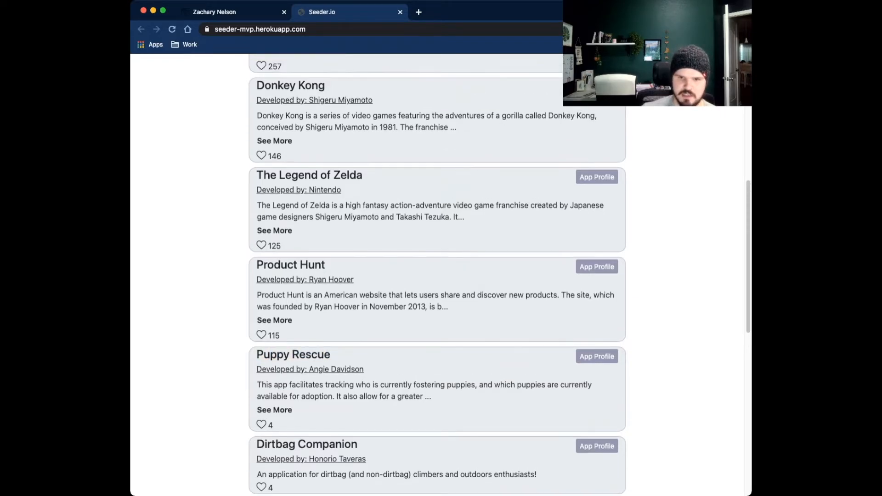
pyautogui.scroll(-3)
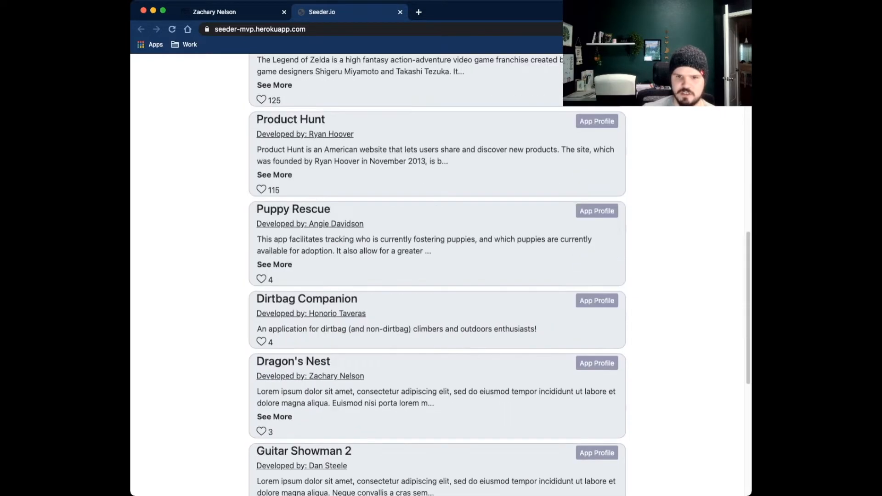
pyautogui.scroll(-3)
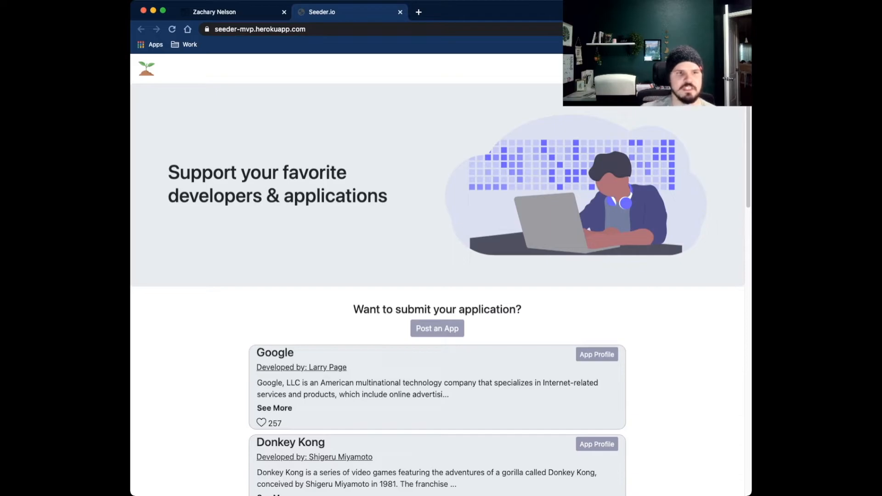
pyautogui.scroll(-3)
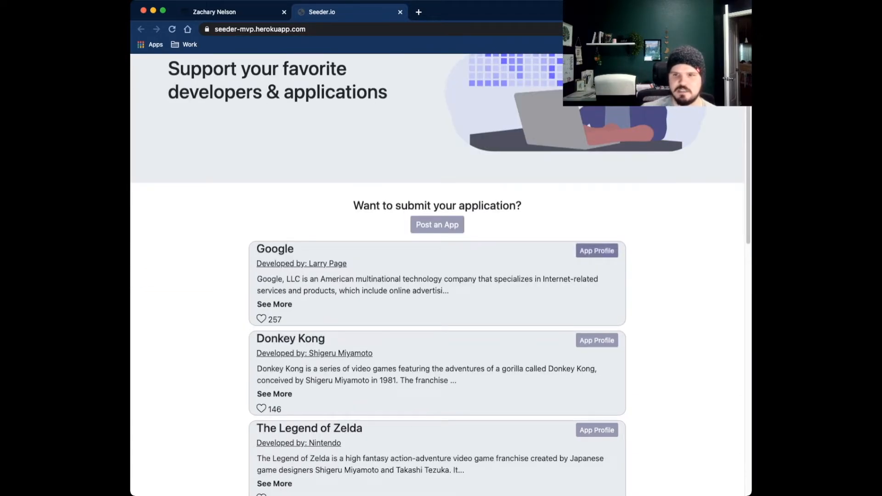
# - View the Dirtbag Companion app profile, then scroll the list down to the final Test App entries
pyautogui.click(597, 251)
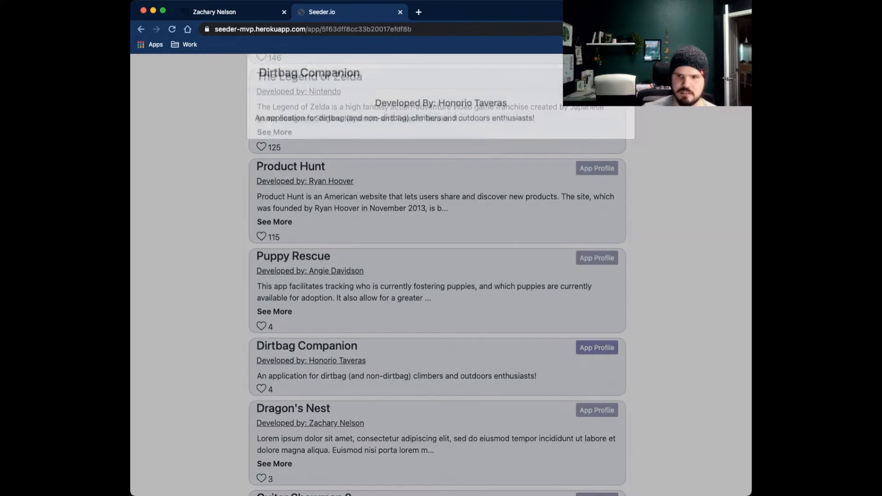
pyautogui.scroll(-3)
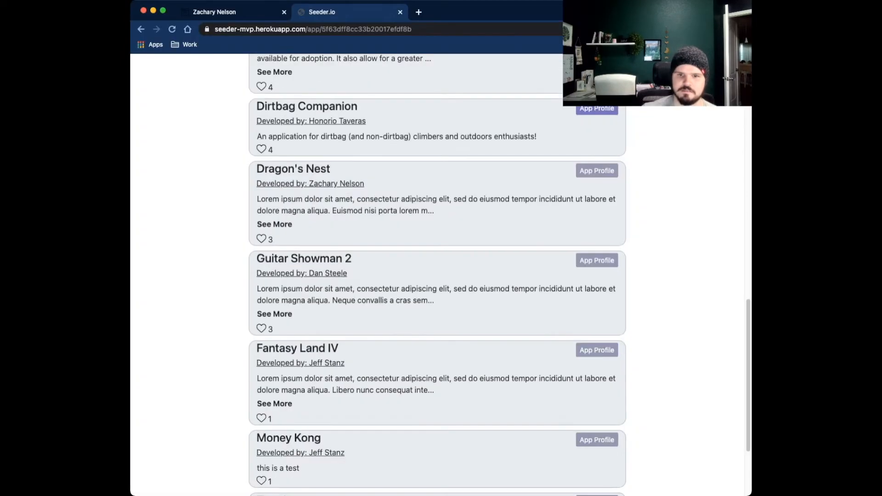
pyautogui.scroll(-3)
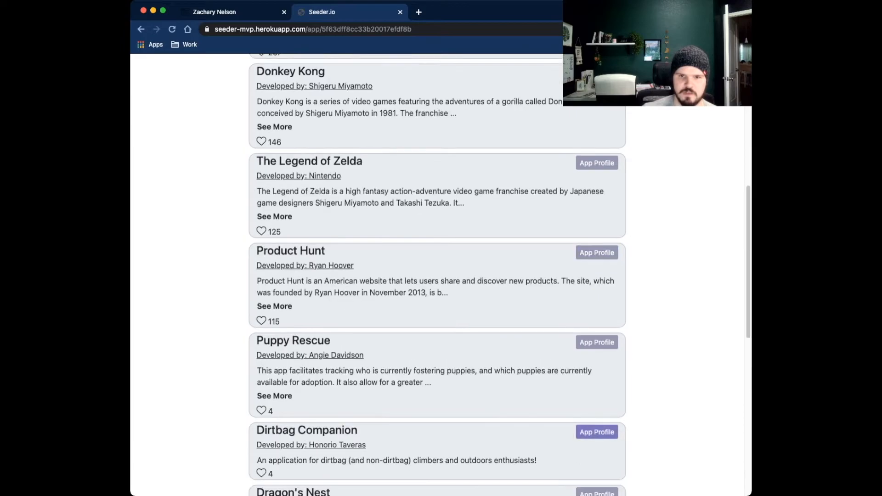
pyautogui.scroll(-3)
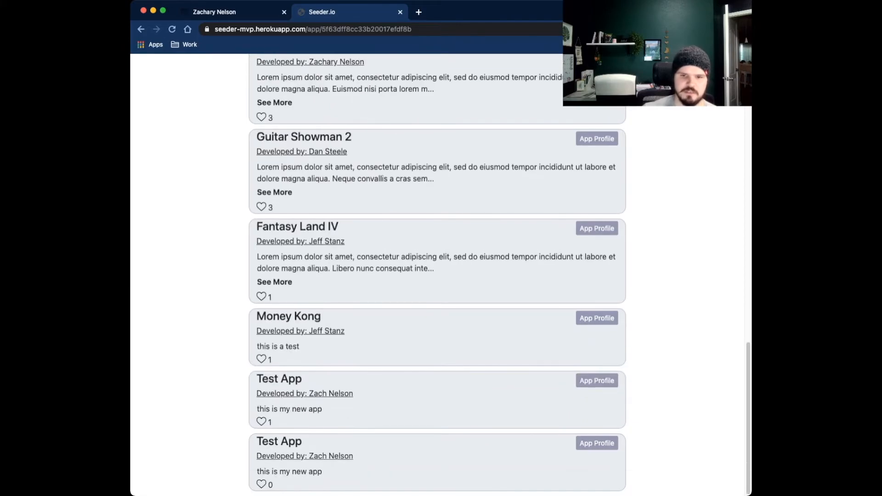
# - Upvote the Money Kong app and preview the Post an App submission form
pyautogui.click(261, 359)
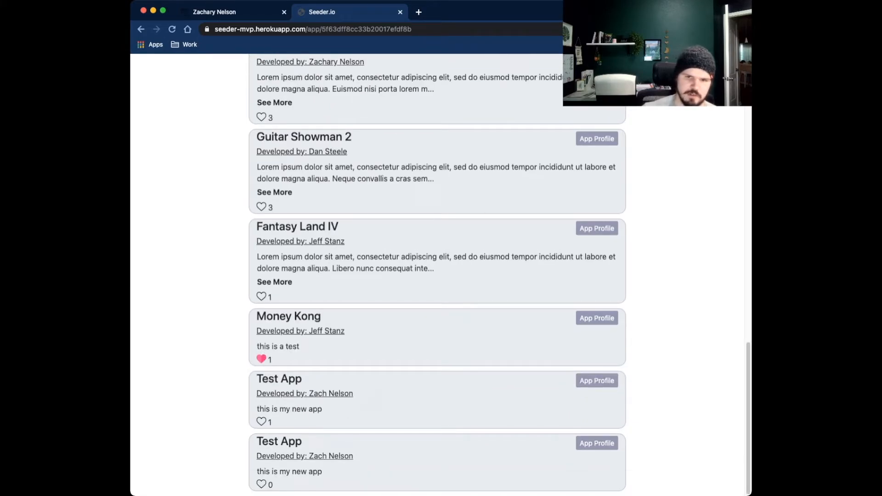
pyautogui.click(261, 360)
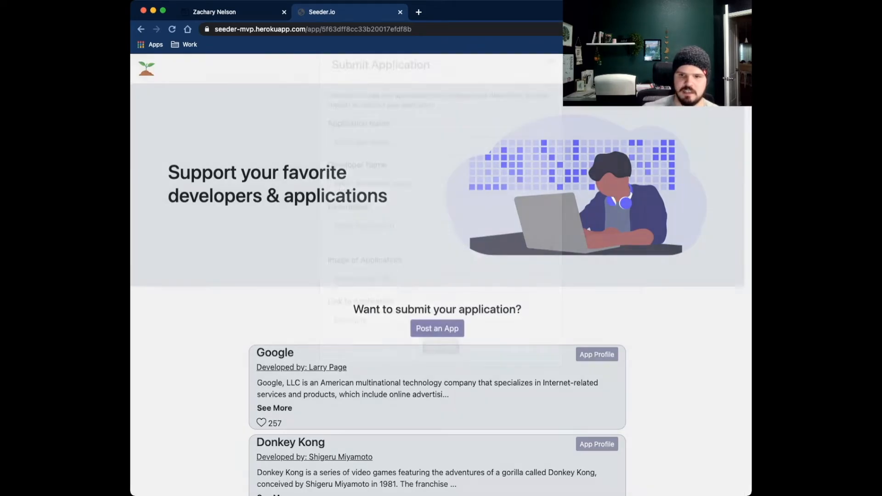
pyautogui.click(438, 328)
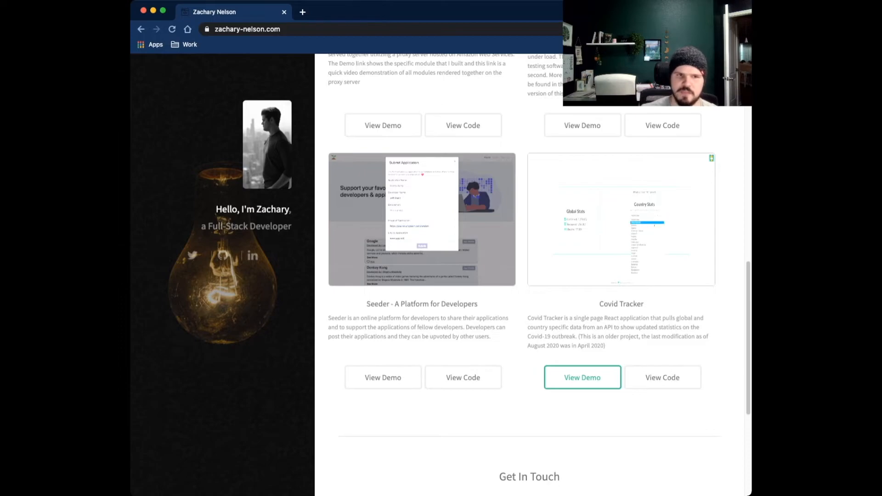
# - Launch the Covid Tracker live demo in a new tab and view its global statistics
pyautogui.click(582, 378)
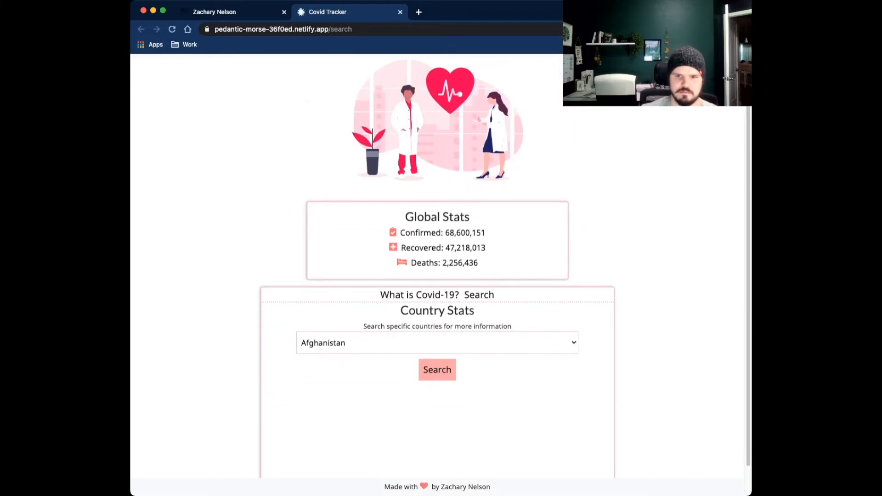
pyautogui.scroll(-3)
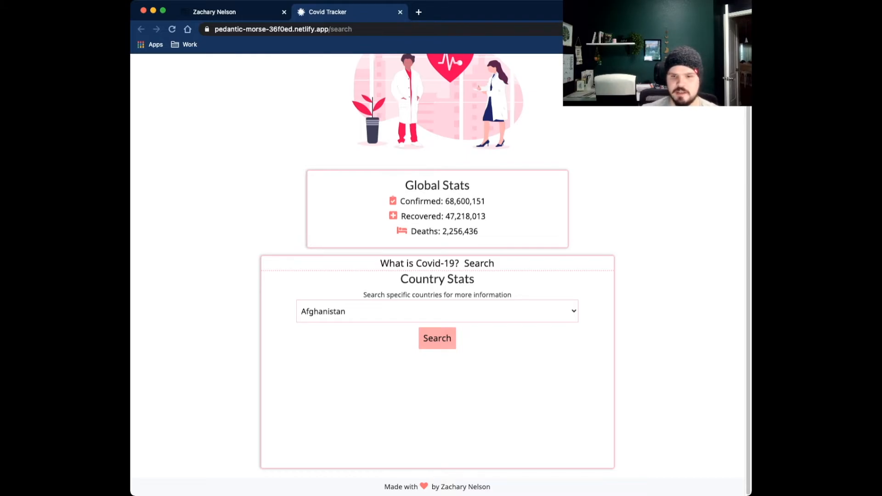
# - Look up Covid statistics for Afghanistan, Comoros, then Italy from the country dropdown
pyautogui.click(438, 311)
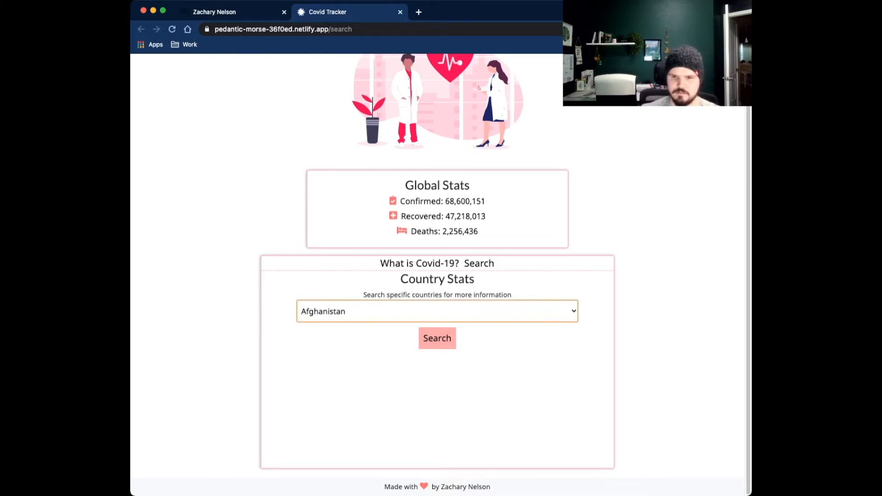
pyautogui.click(437, 338)
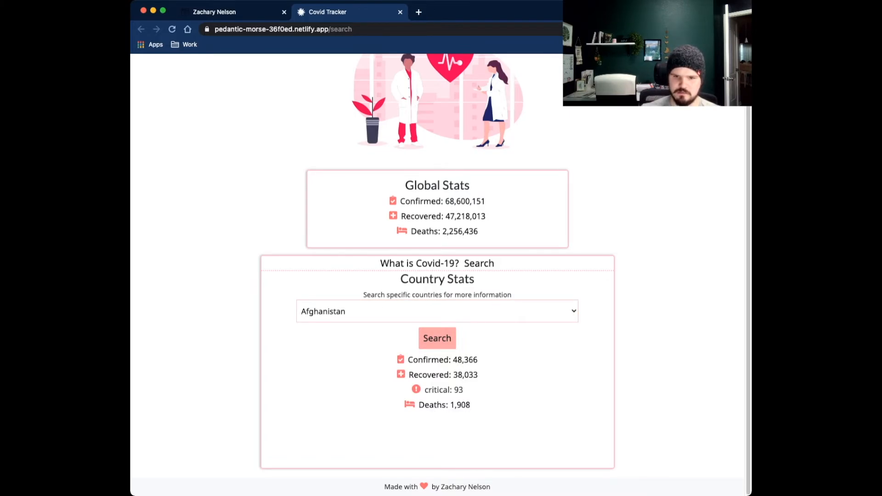
pyautogui.click(438, 311)
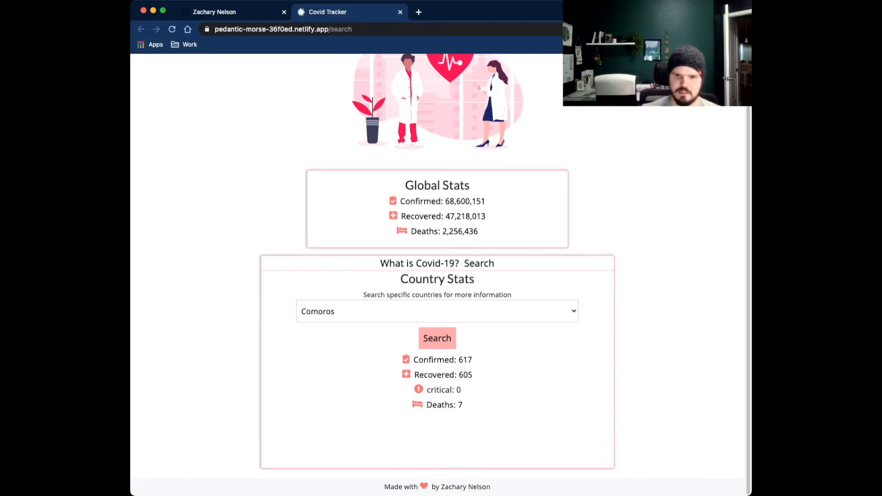
pyautogui.click(437, 312)
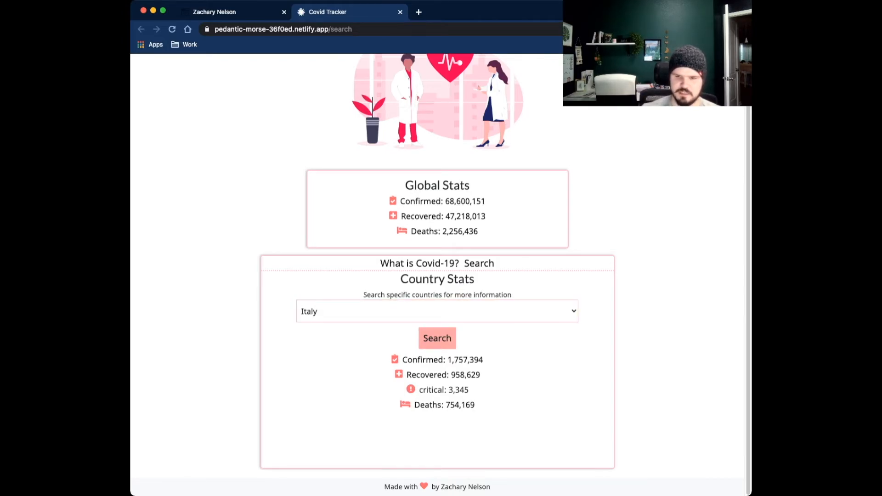
pyautogui.doubleClick(418, 375)
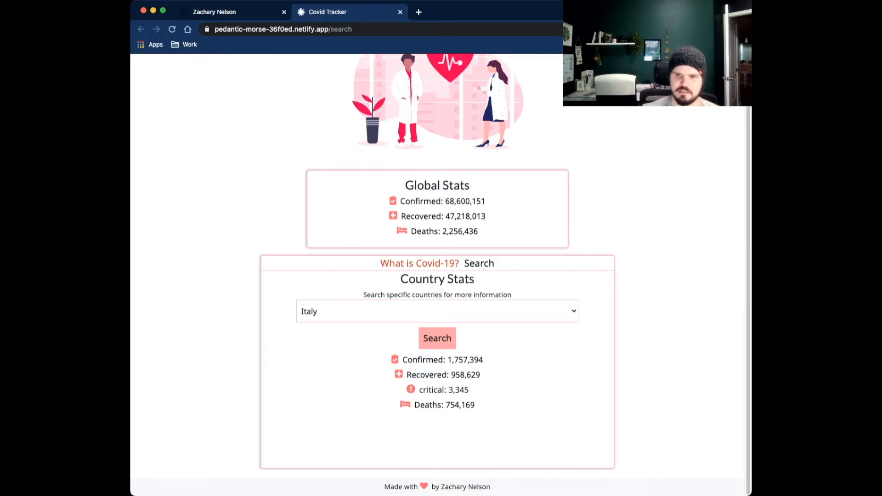
# - Leave the Covid Tracker demo and switch back to the zachary-nelson.com portfolio tab
pyautogui.click(420, 263)
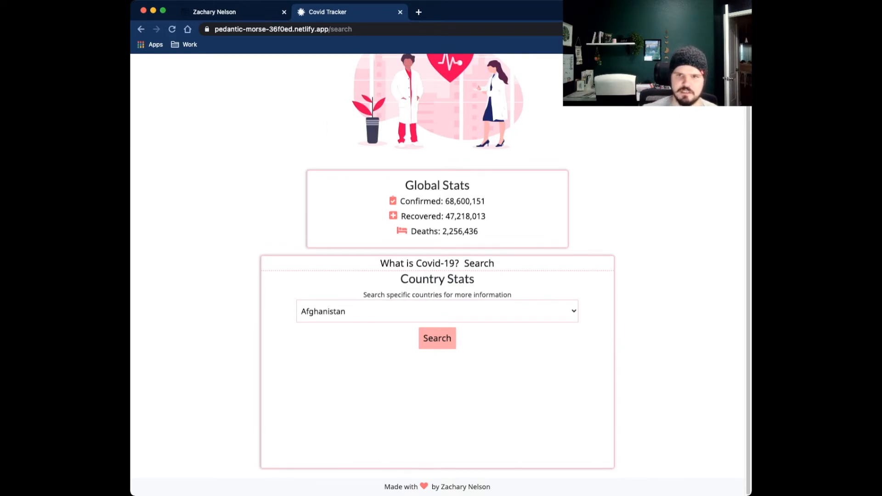
pyautogui.scroll(3)
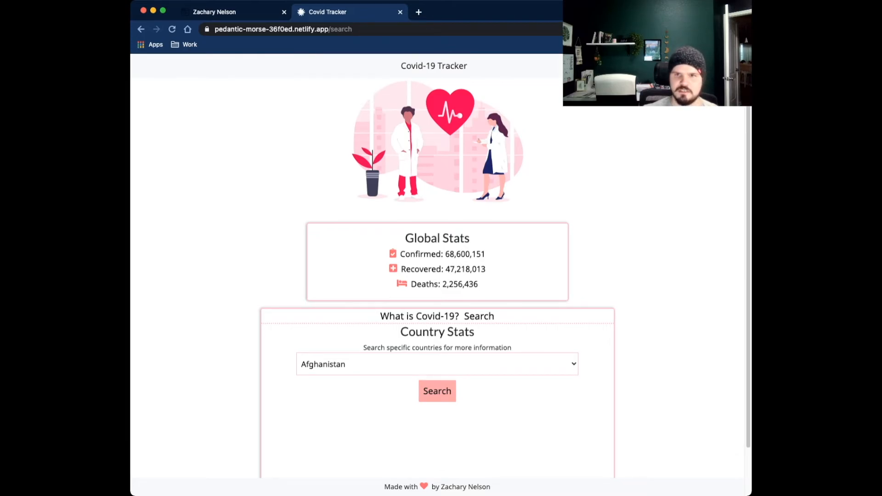
pyautogui.click(400, 12)
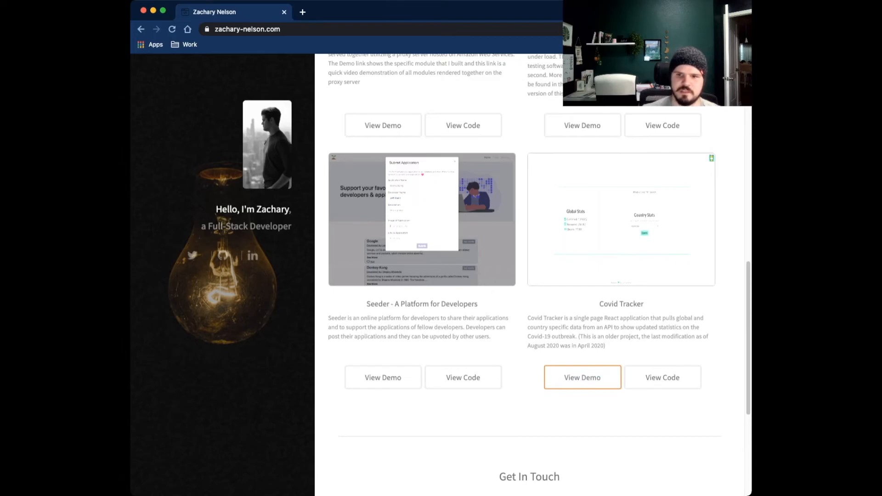
# - Go back over the Recent Work project cards from the top of the section
pyautogui.scroll(3)
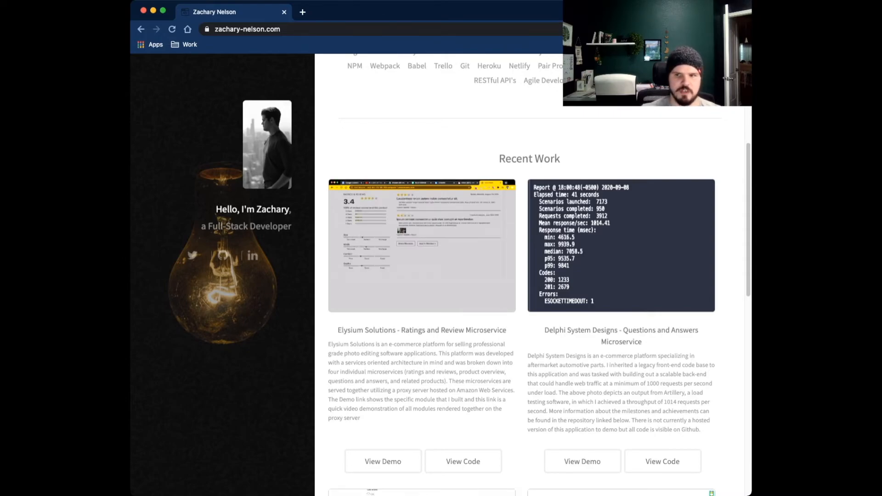
pyautogui.scroll(-3)
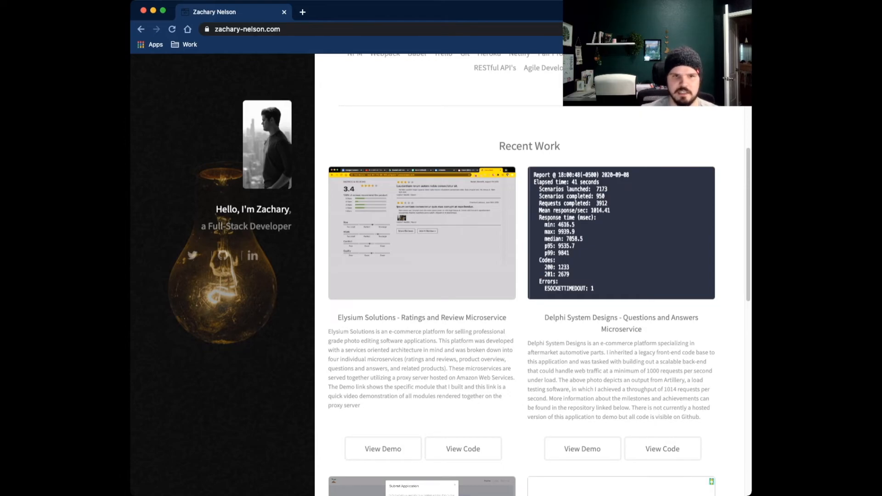
pyautogui.scroll(-3)
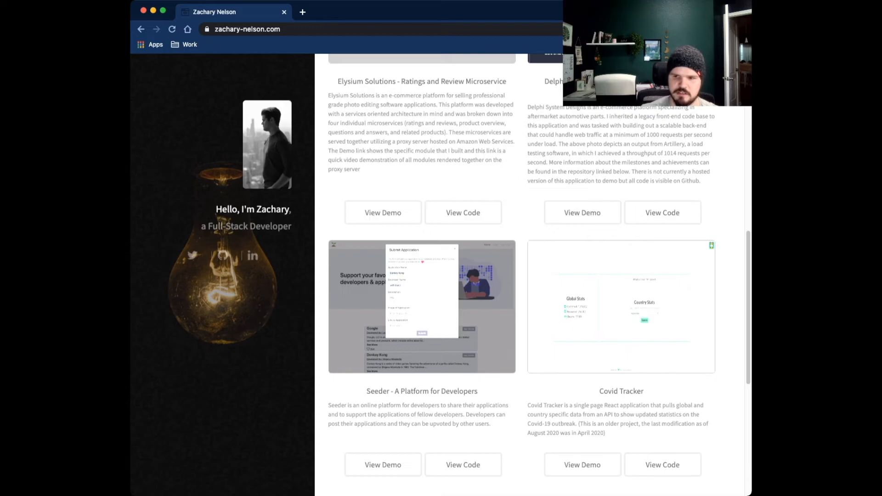
pyautogui.scroll(-3)
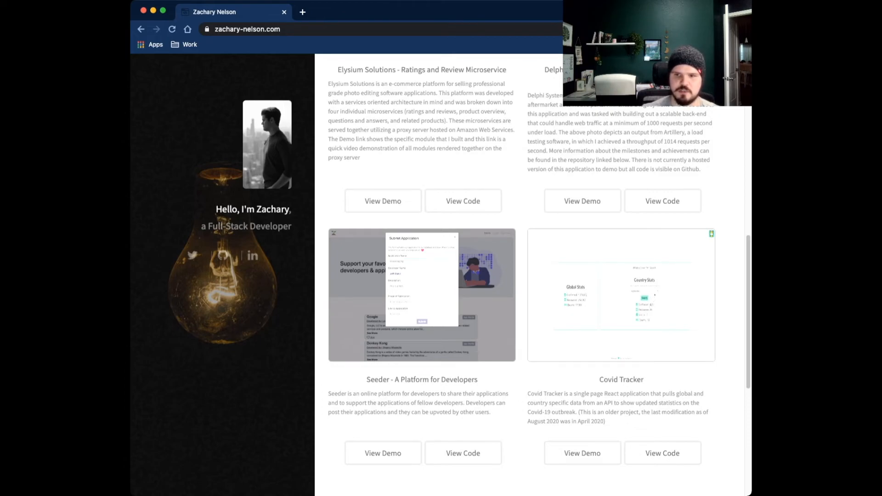
# - Continue down to the Get In Touch form with its name, email and message fields
pyautogui.scroll(3)
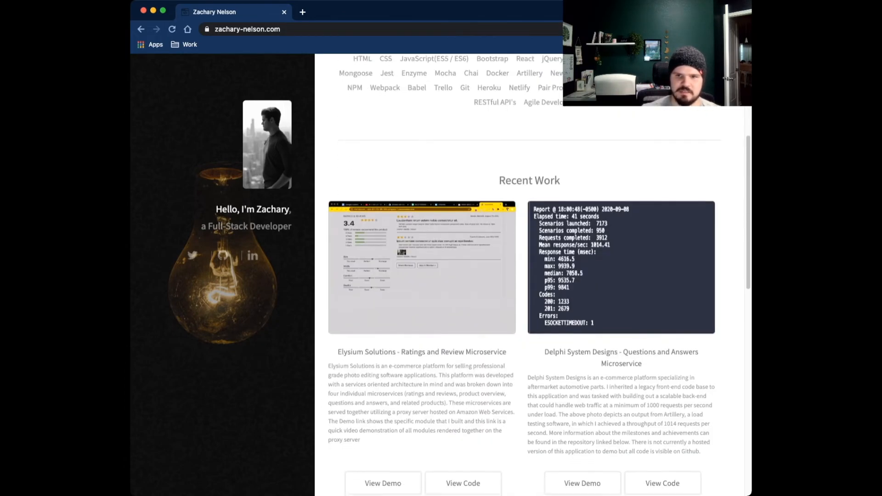
pyautogui.scroll(-3)
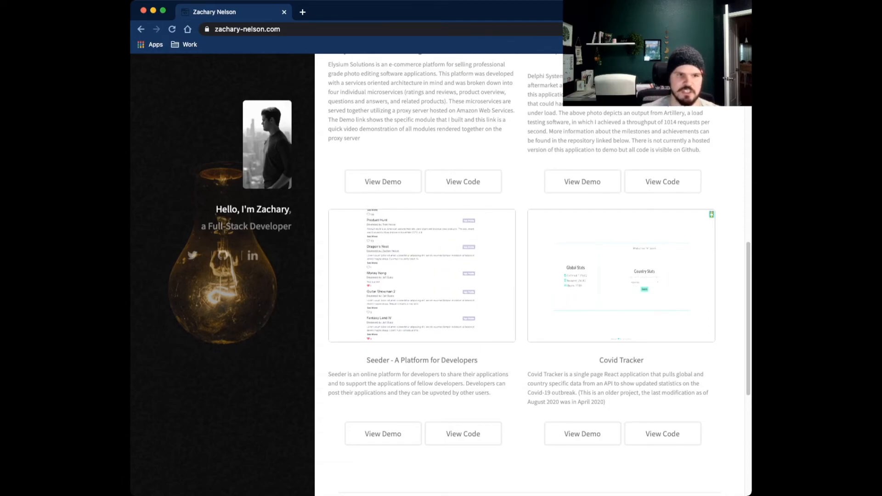
pyautogui.scroll(-3)
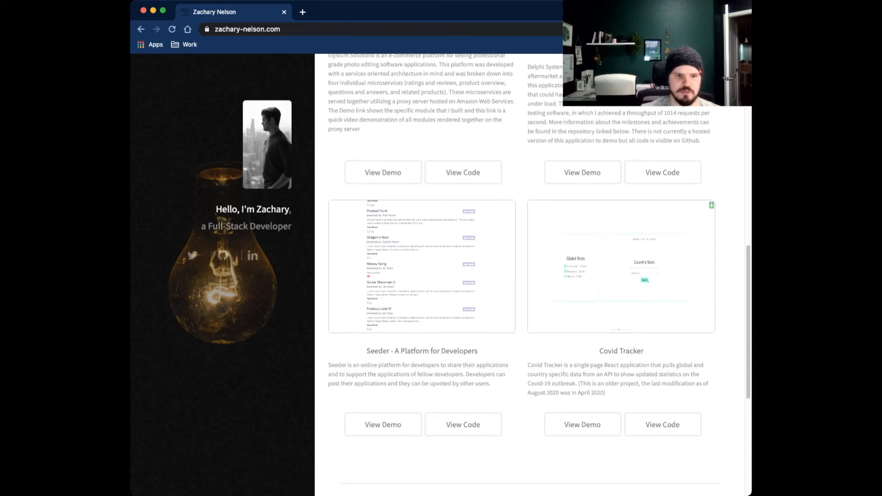
pyautogui.scroll(-3)
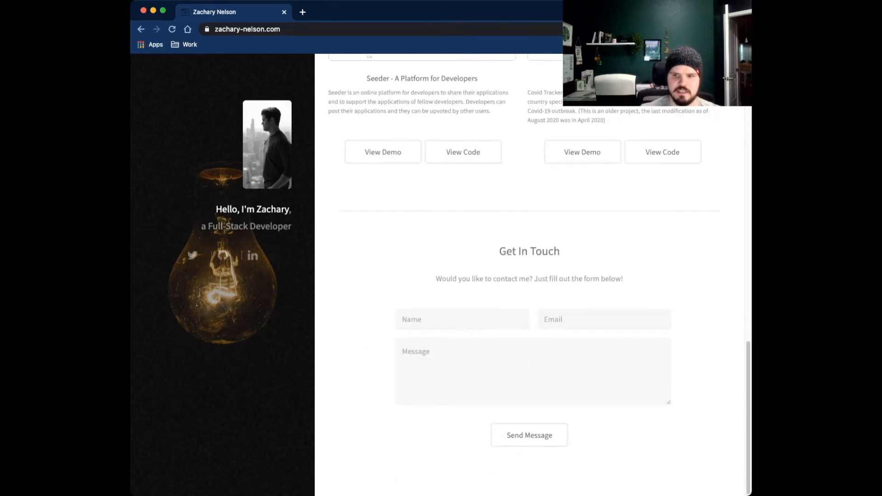
# - Return the portfolio page to the Overview heading at the top
pyautogui.doubleClick(529, 252)
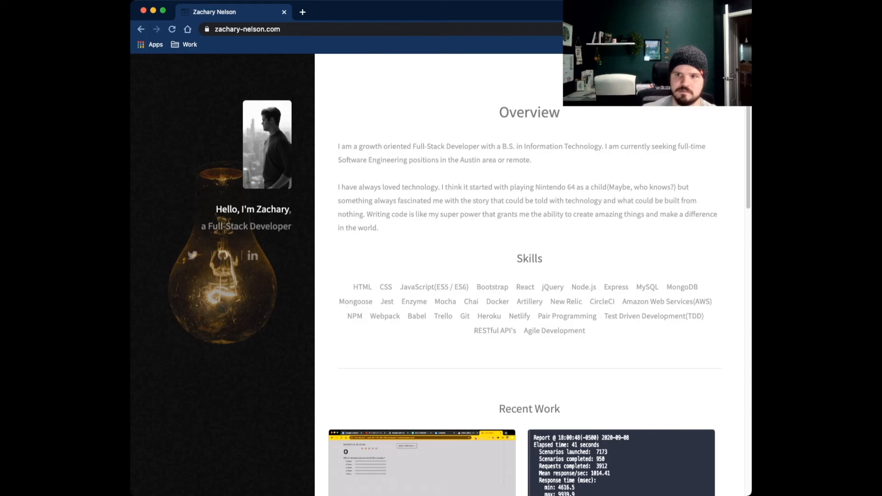
# - Scroll the portfolio past the Recent Work cards down to the Get In Touch form
pyautogui.scroll(-3)
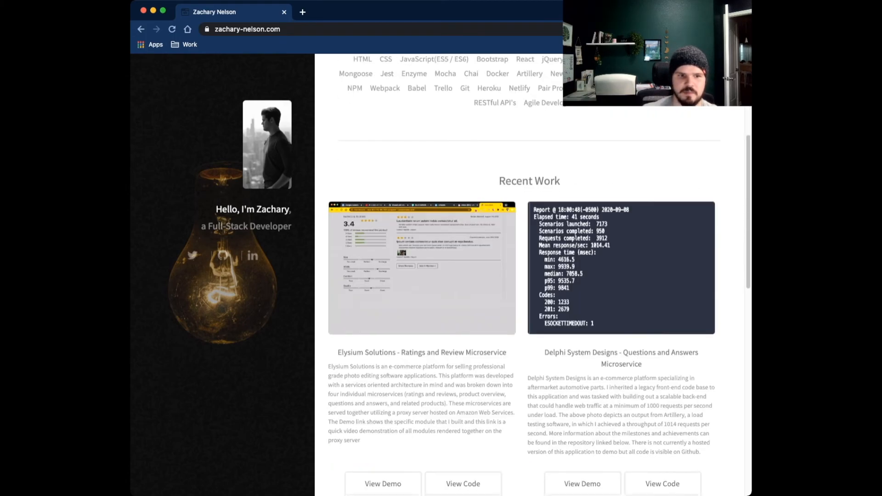
pyautogui.scroll(-3)
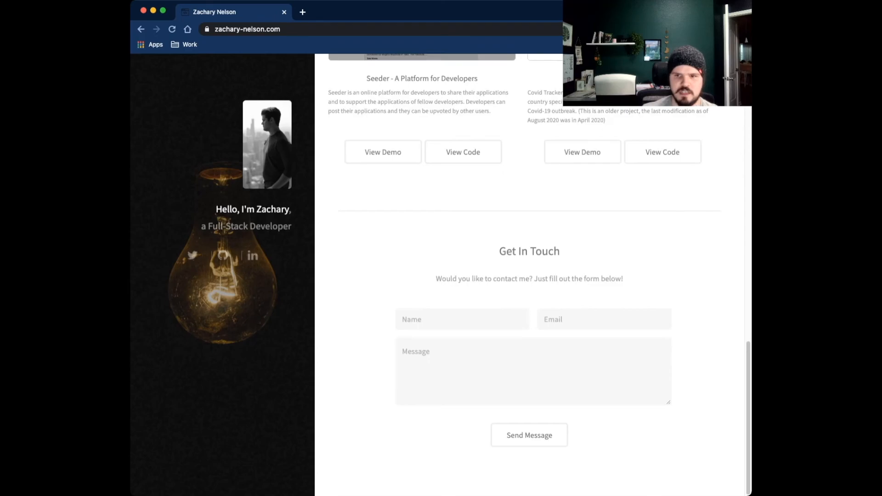